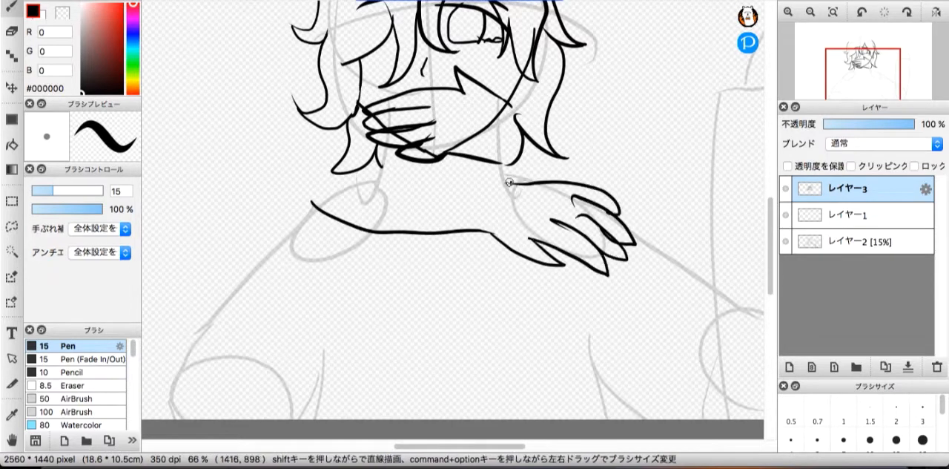
# - Ink the first black strokes tracing the face's left outline and jaw over the grey sketch
pyautogui.moveTo(504, 181); pyautogui.dragTo(334, 215)
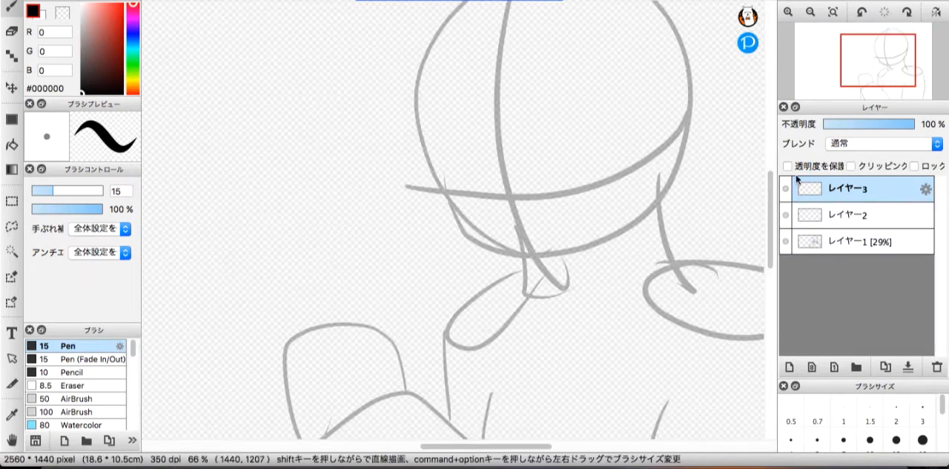
pyautogui.moveTo(512, 37); pyautogui.dragTo(501, 342)
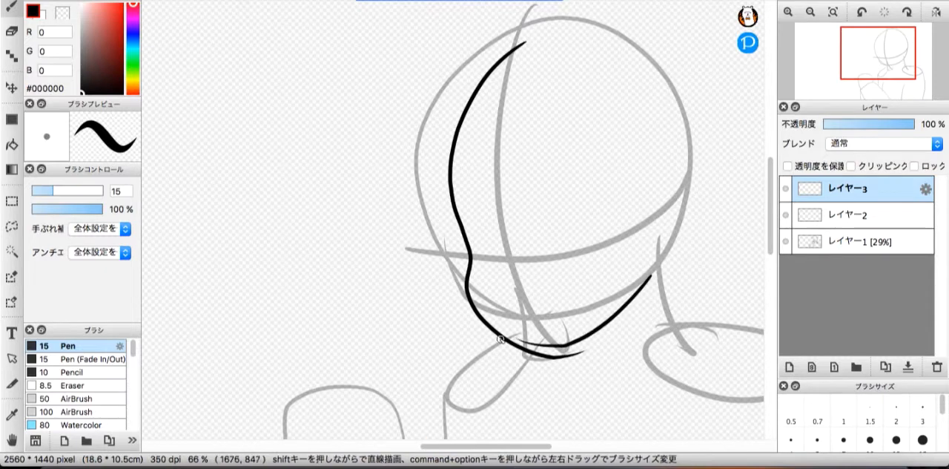